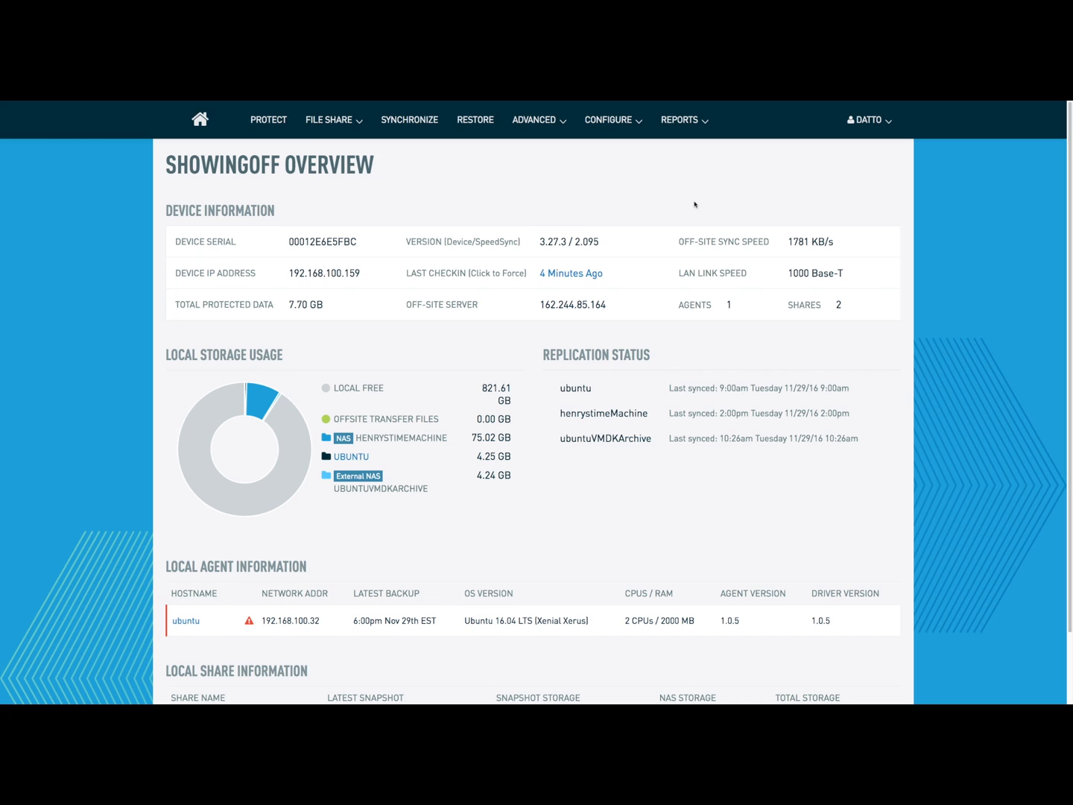
{"action": "mouse_move", "coordinate": [678, 202]}
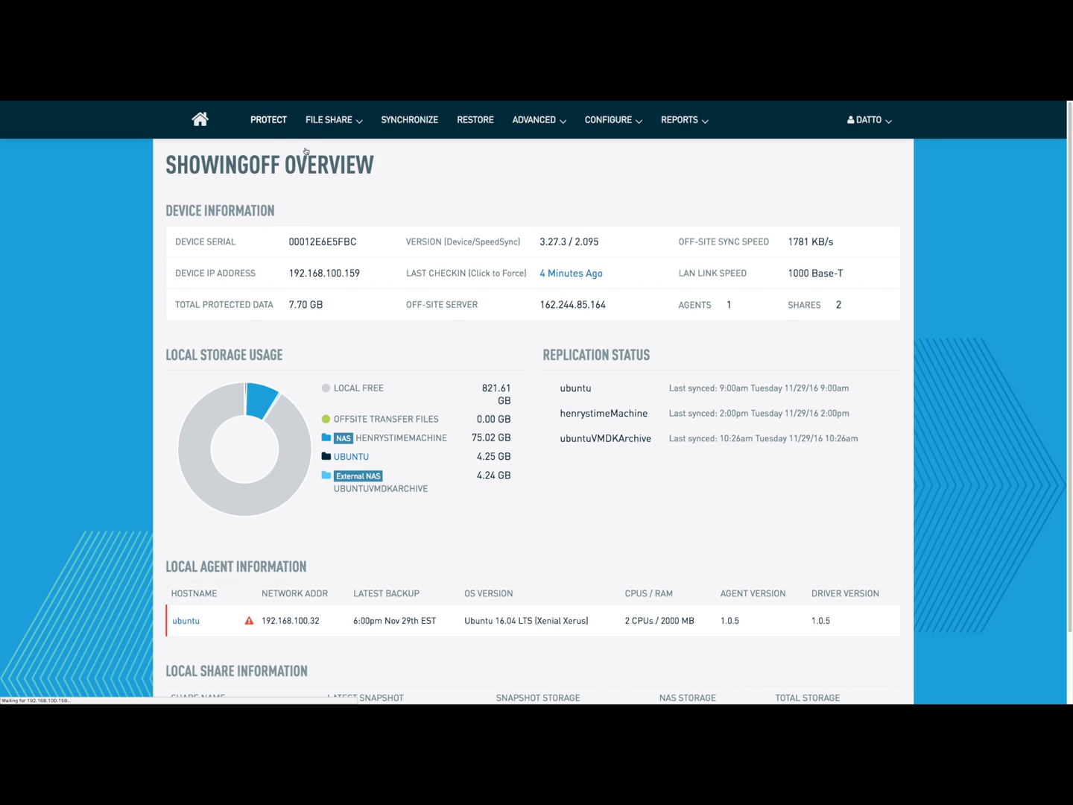
Open the ubuntu agent from Local Agent Information, revealing its 192.168.100.32 connection error.
{"action": "left_click", "coordinate": [186, 620]}
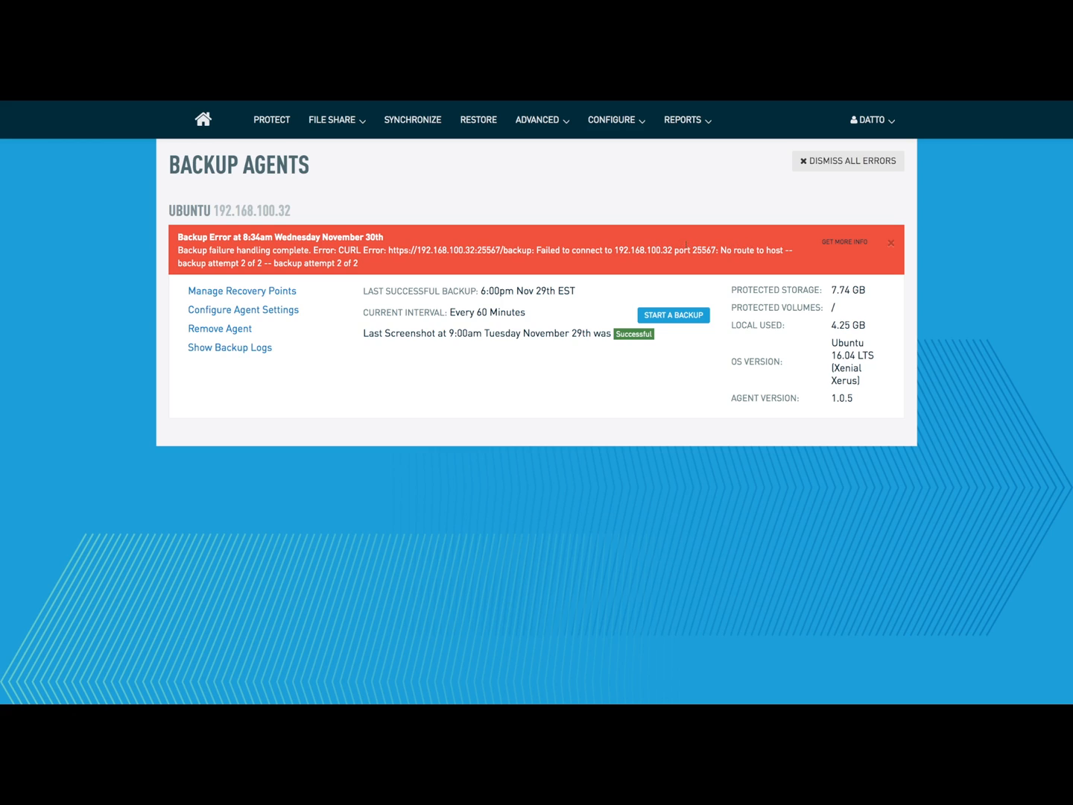
{"action": "mouse_move", "coordinate": [696, 262]}
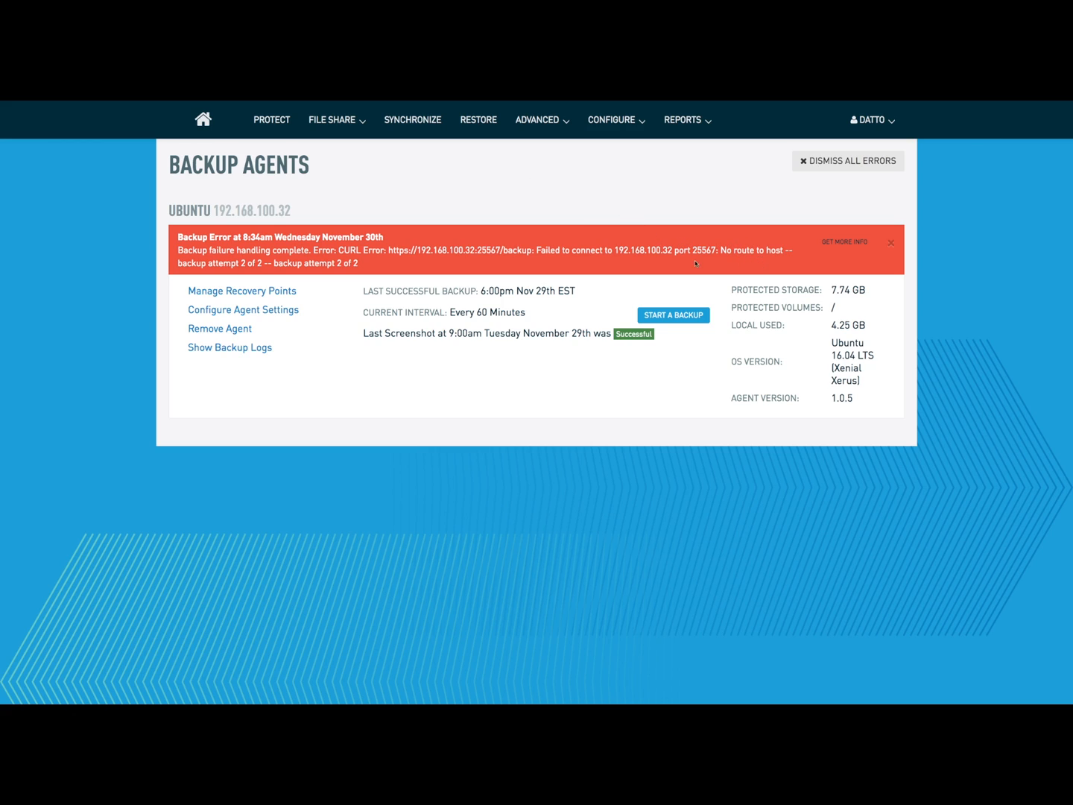
{"action": "mouse_move", "coordinate": [454, 215]}
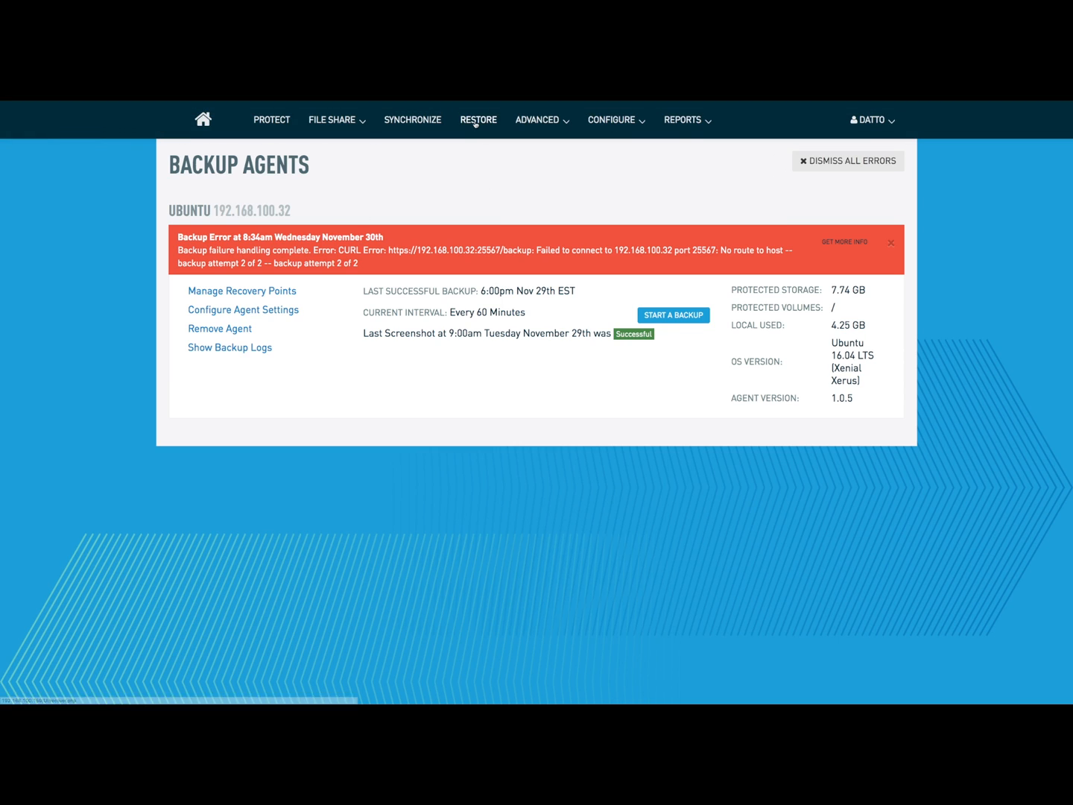
Begin a restore of the ubuntu system with Virtualize in the Cloud as the recovery type.
{"action": "left_click", "coordinate": [477, 120]}
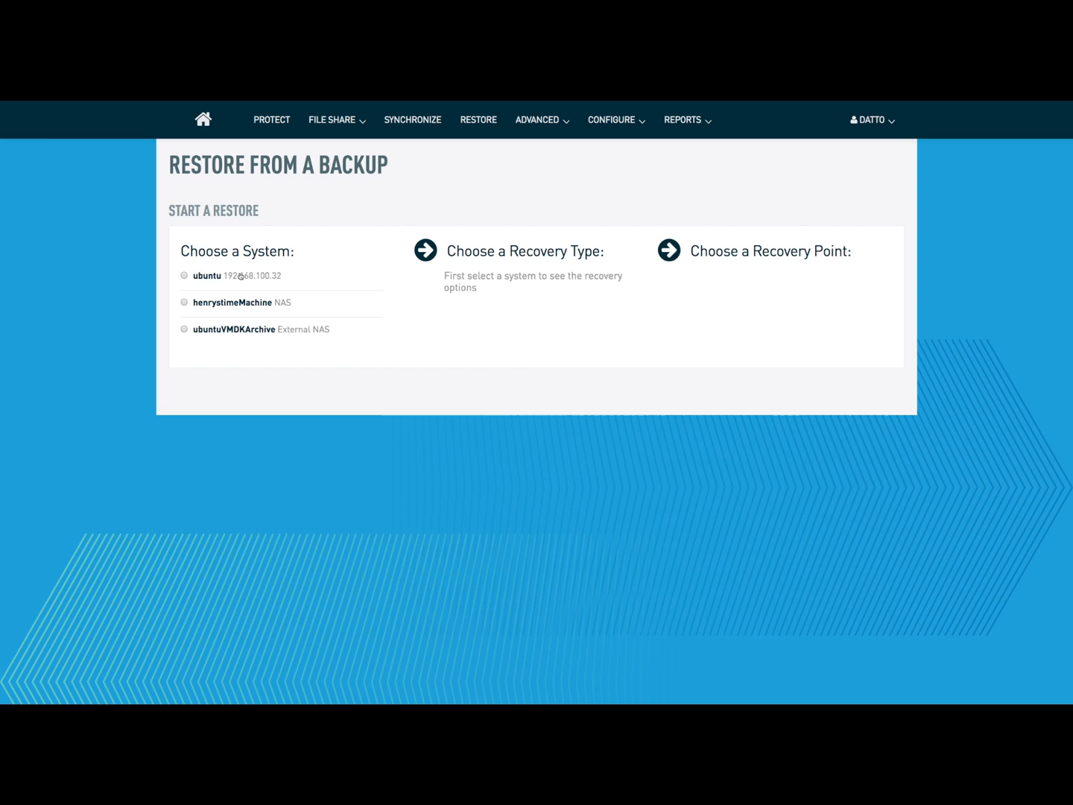
{"action": "left_click", "coordinate": [183, 274]}
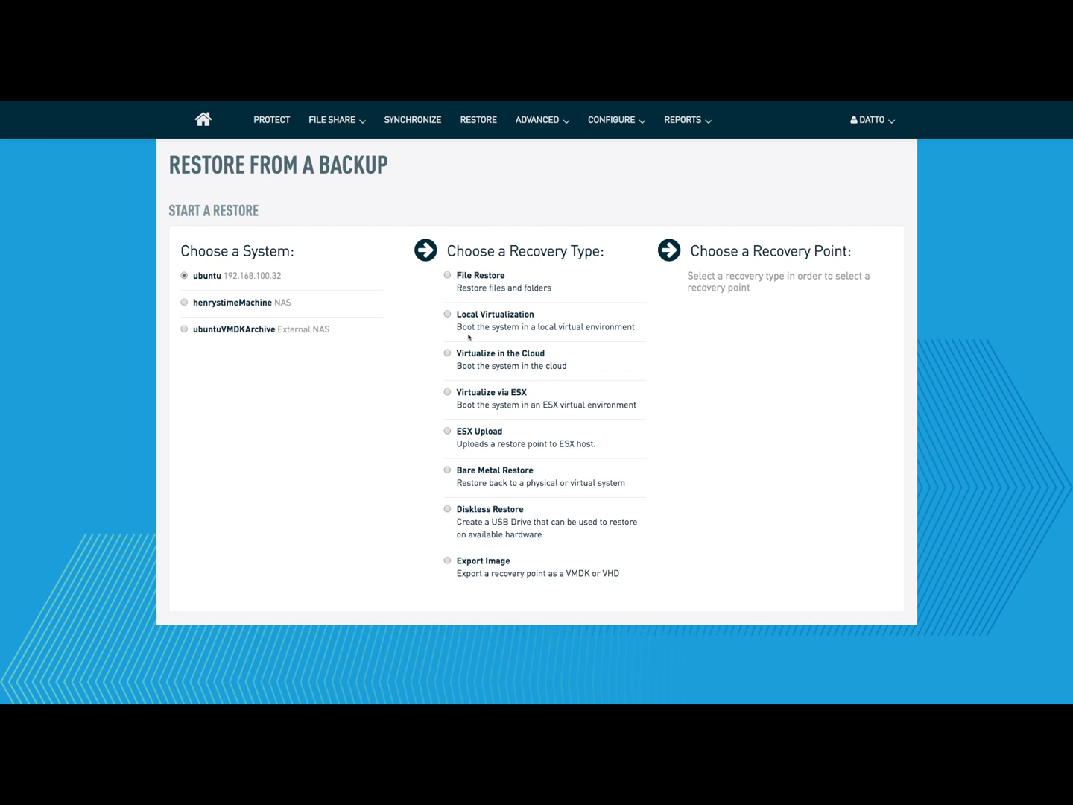
{"action": "mouse_move", "coordinate": [544, 322]}
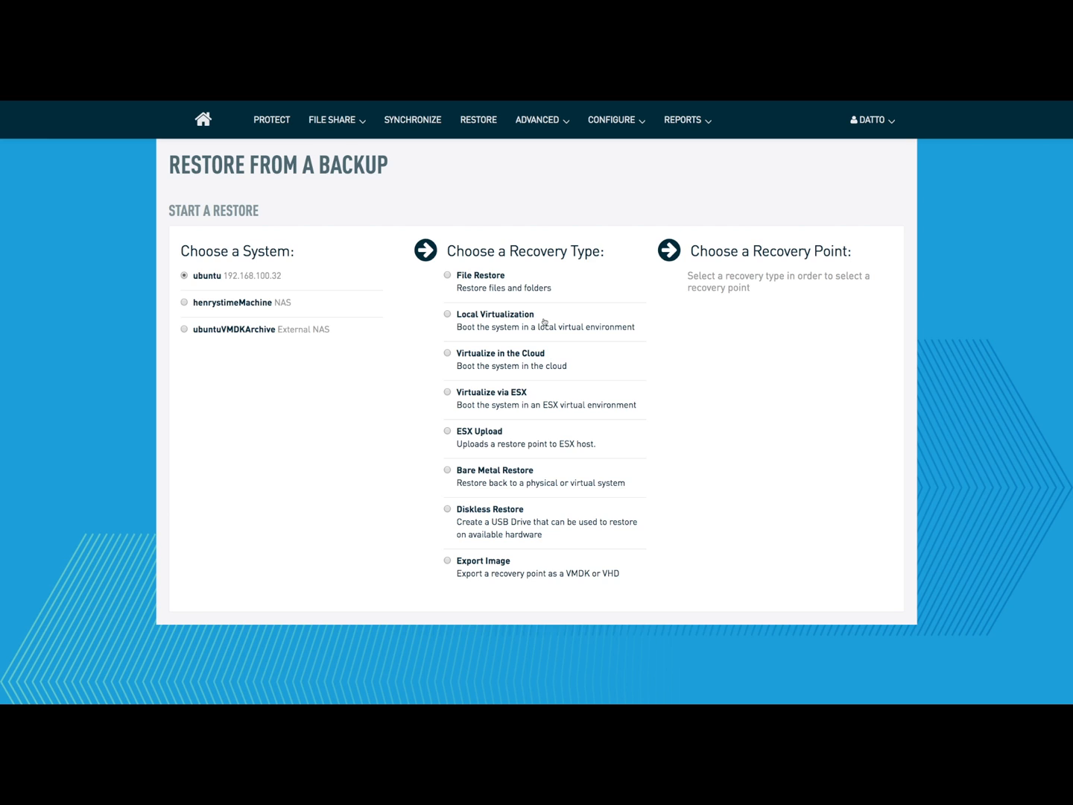
{"action": "left_click", "coordinate": [447, 352]}
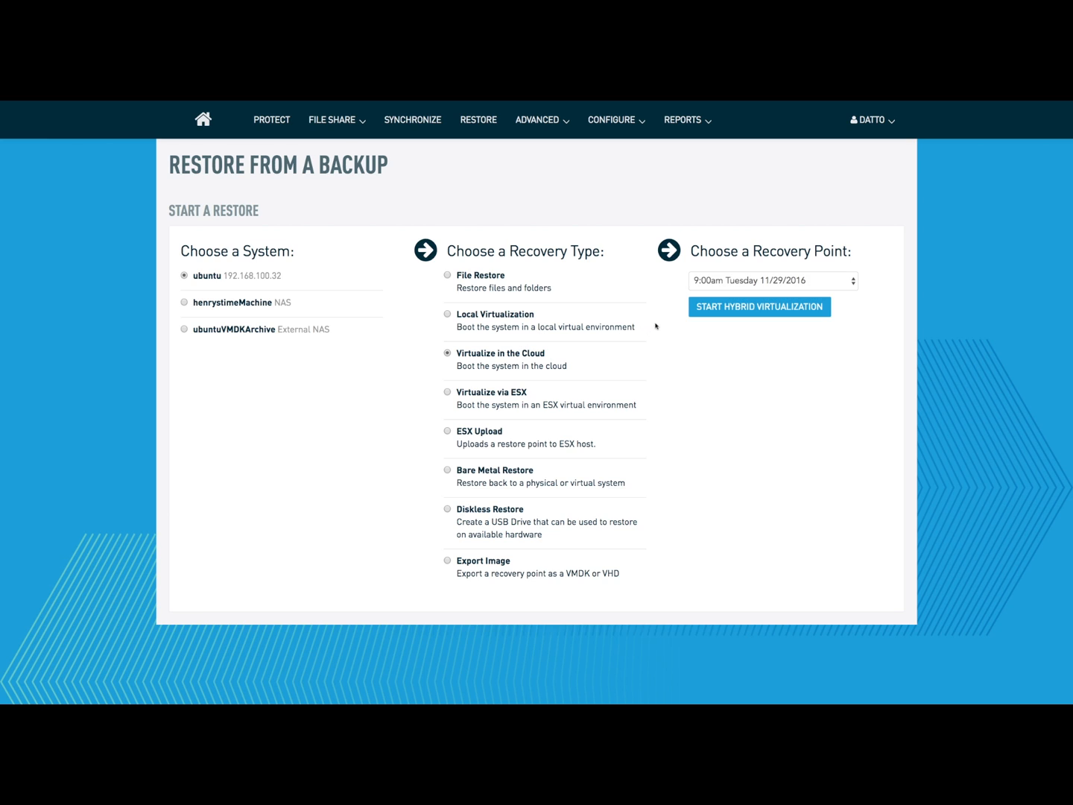
{"action": "mouse_move", "coordinate": [760, 307]}
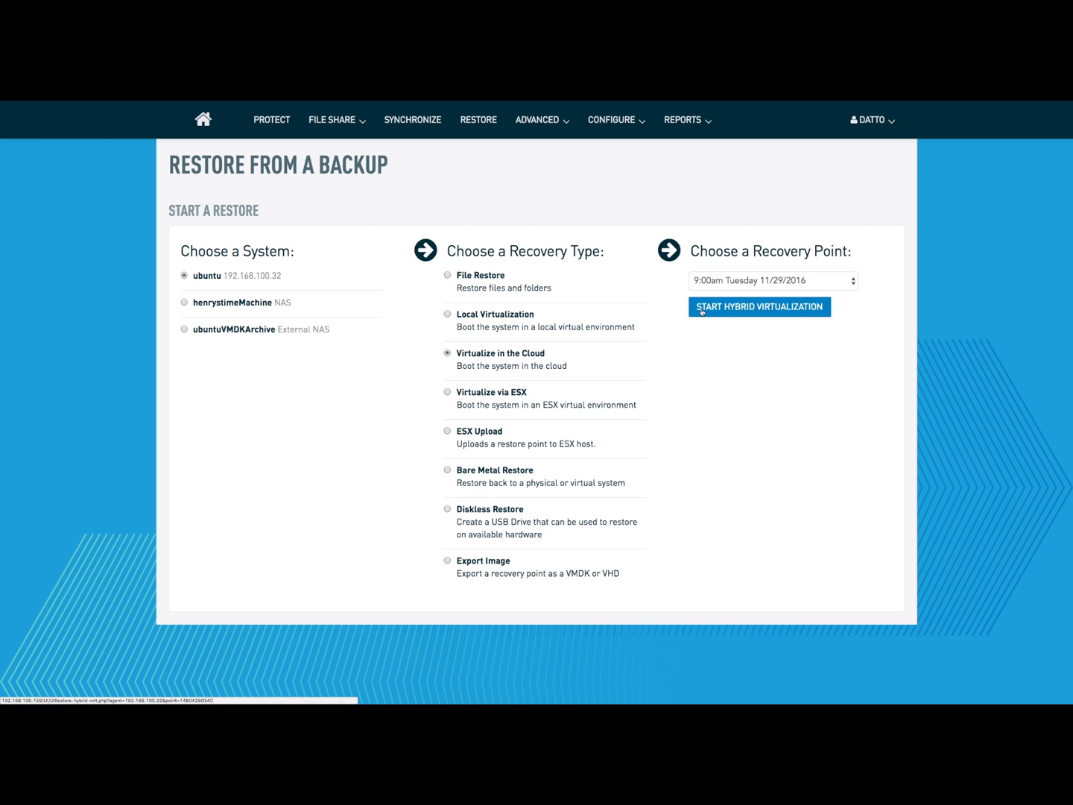
Configure hybrid virtualization with 2 GB RAM and Bridged to local LAN networking, then build the VM.
{"action": "left_click", "coordinate": [758, 307]}
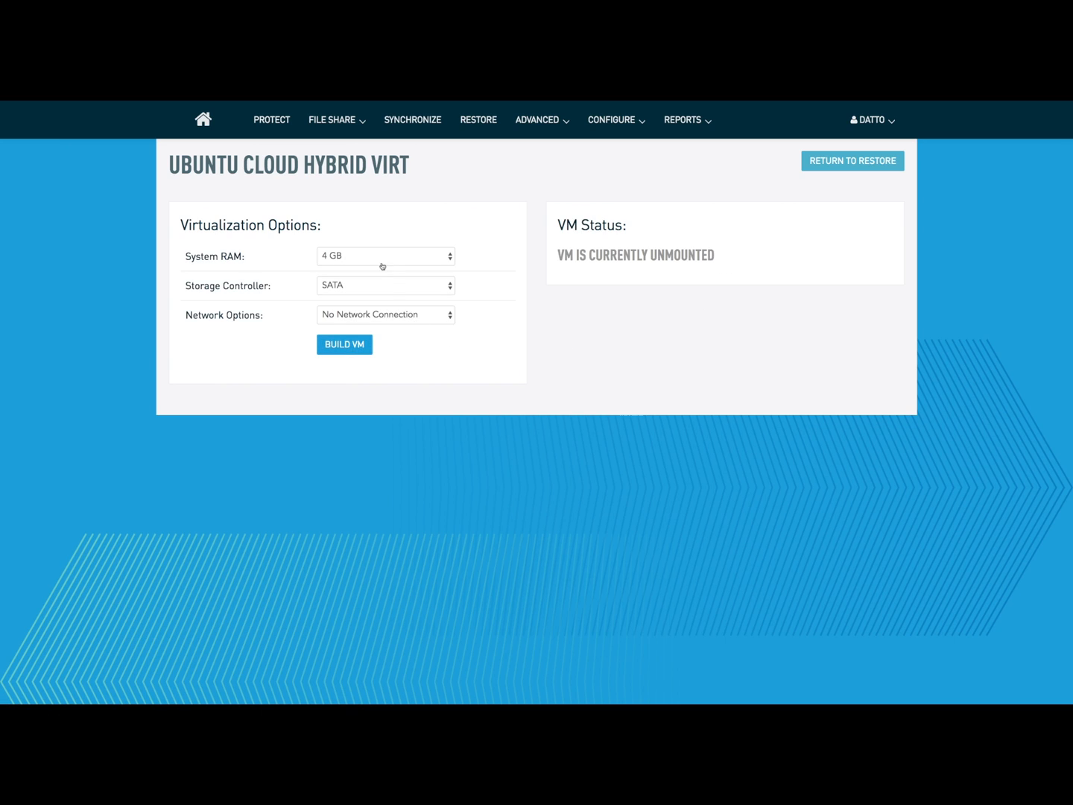
{"action": "left_click", "coordinate": [384, 256]}
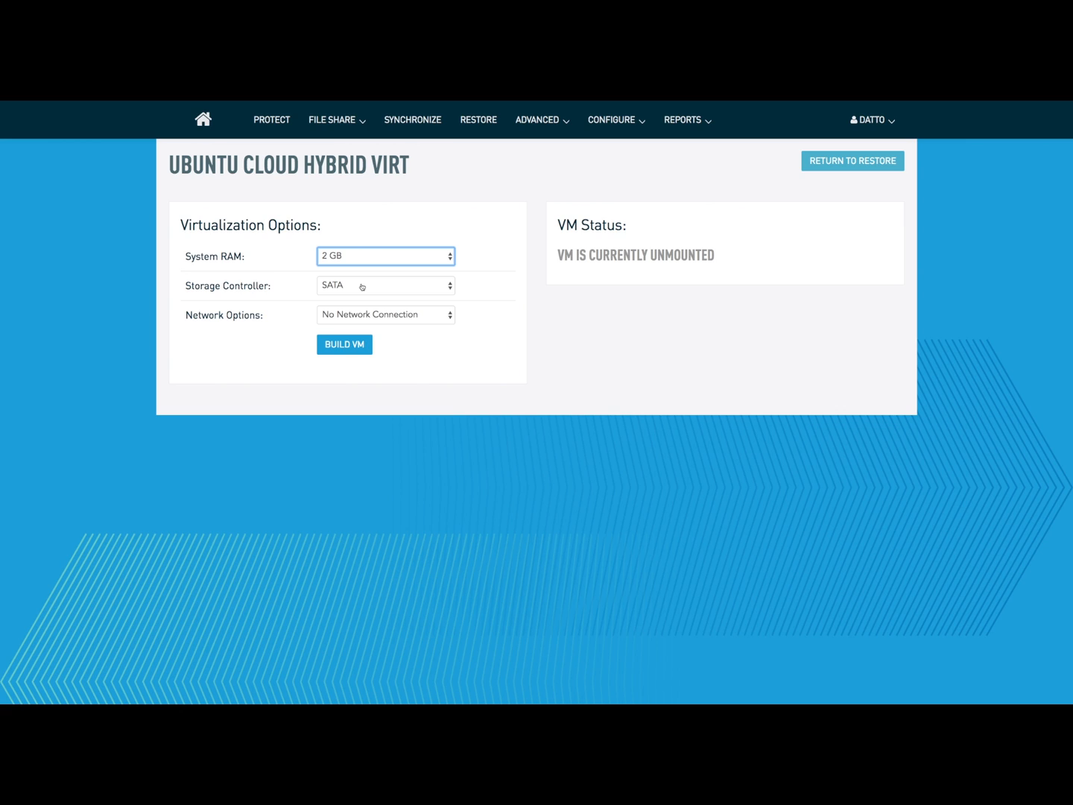
{"action": "left_click", "coordinate": [384, 314]}
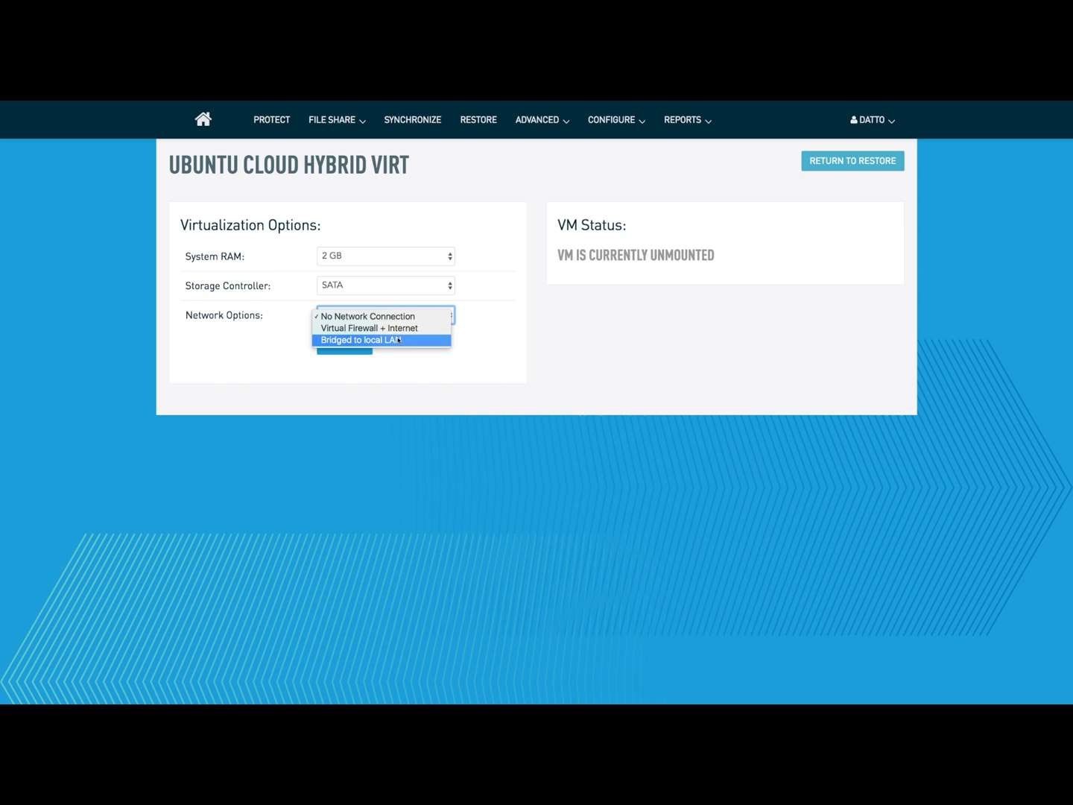
{"action": "left_click", "coordinate": [365, 340]}
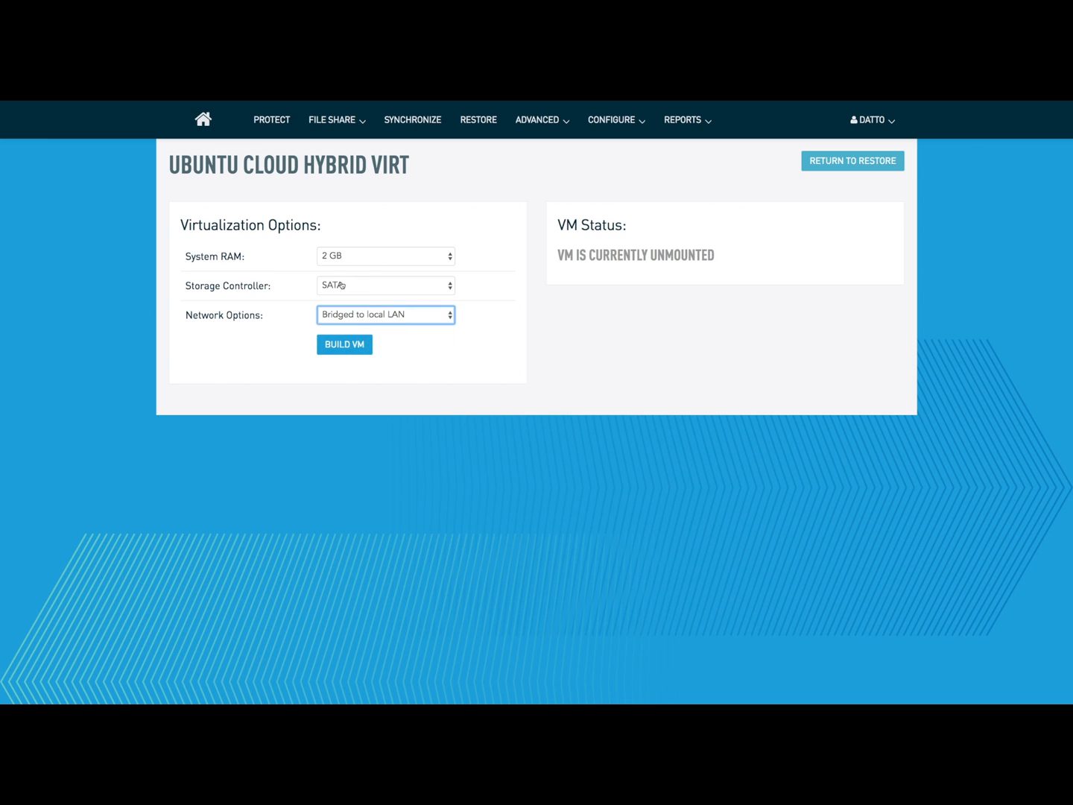
{"action": "mouse_move", "coordinate": [245, 267]}
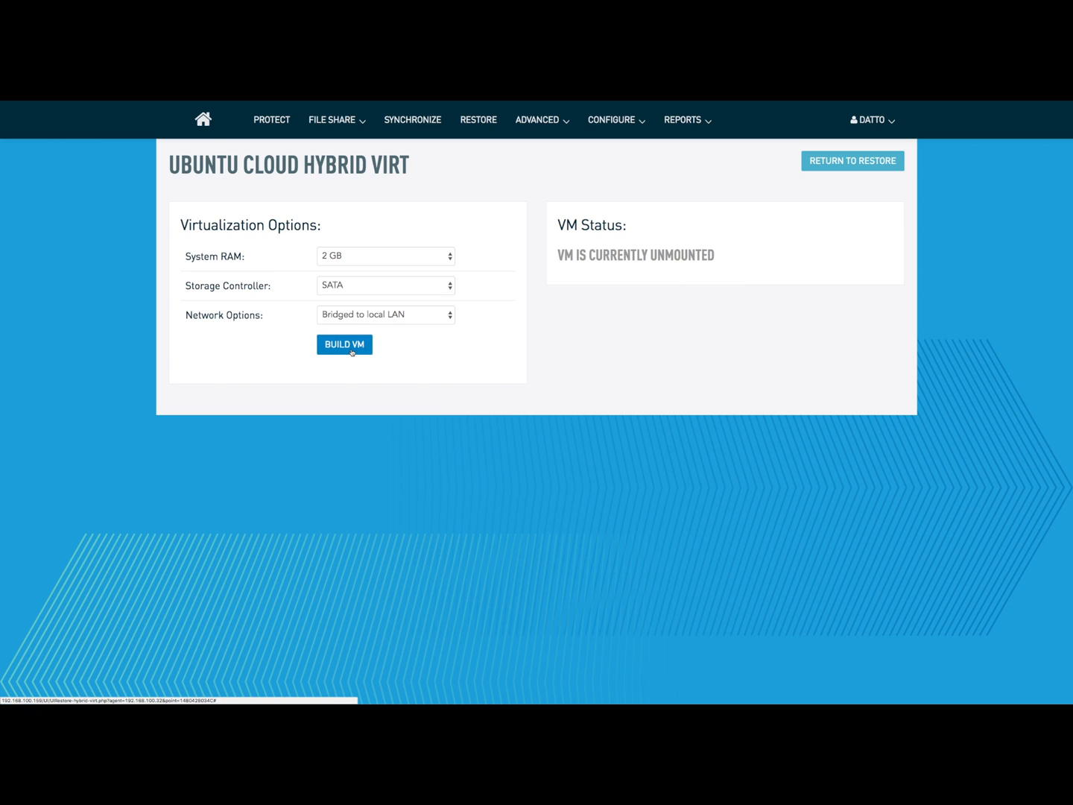
{"action": "left_click", "coordinate": [343, 346]}
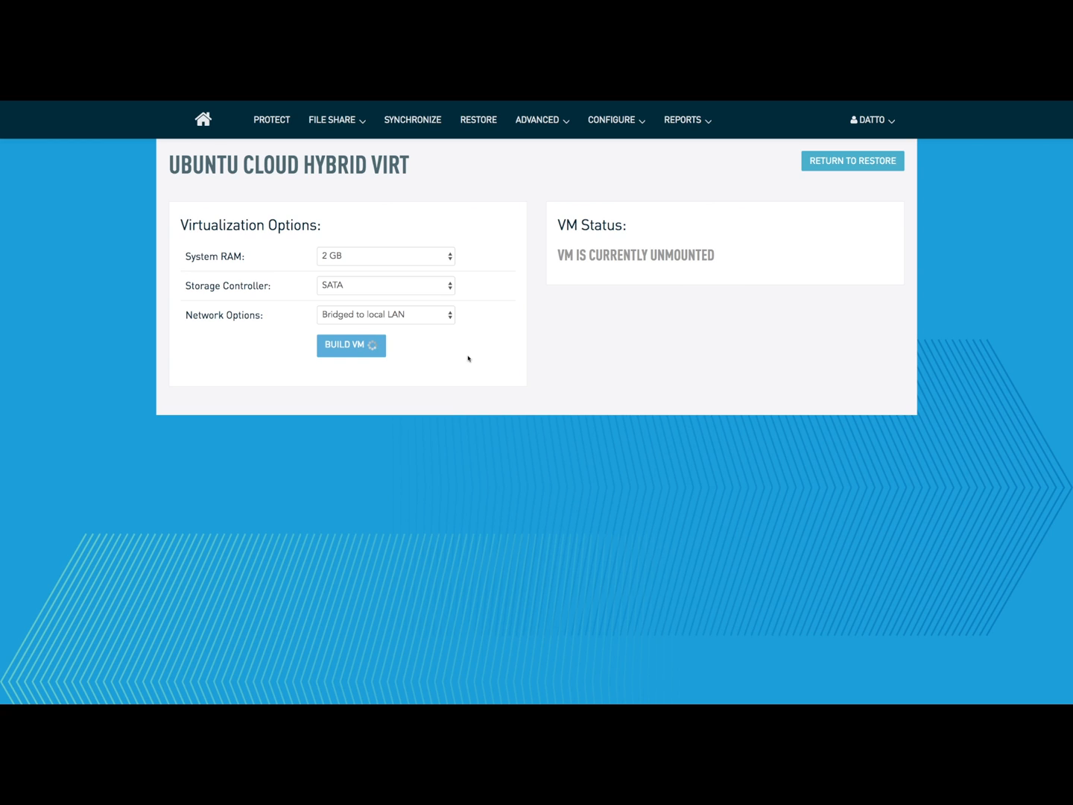
Mount and start the built ubuntu cloud VM on server 2741.
{"action": "left_click", "coordinate": [351, 346]}
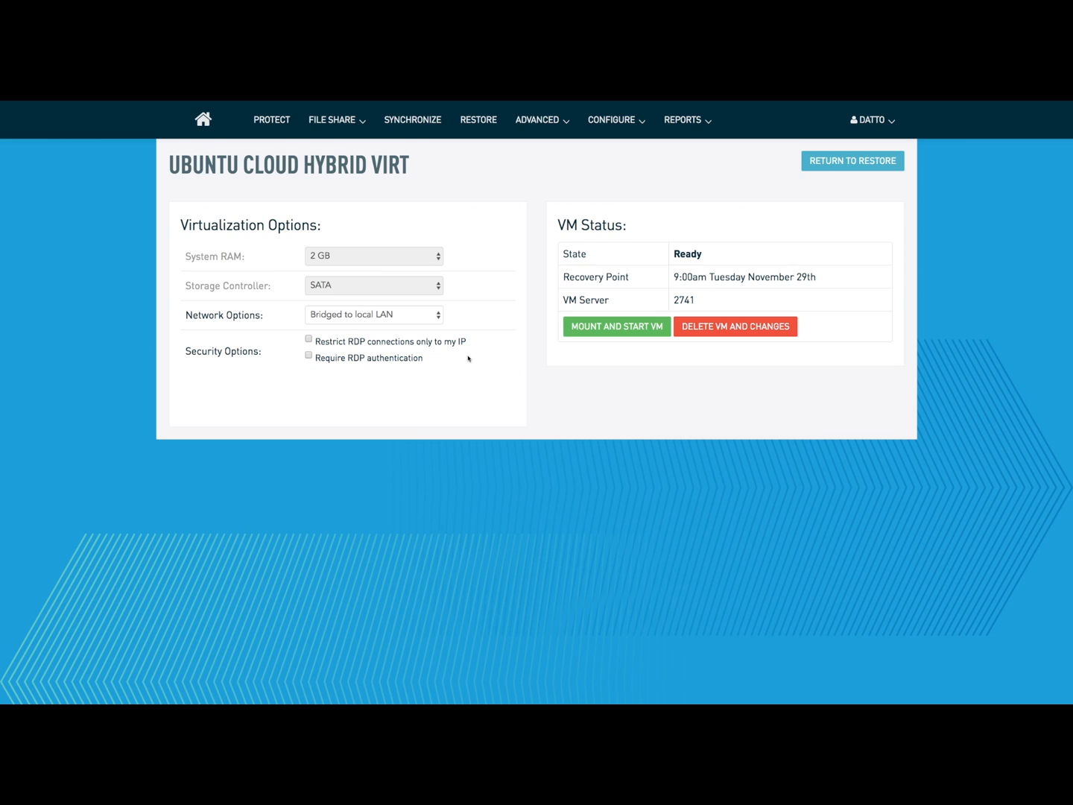
{"action": "mouse_move", "coordinate": [453, 402]}
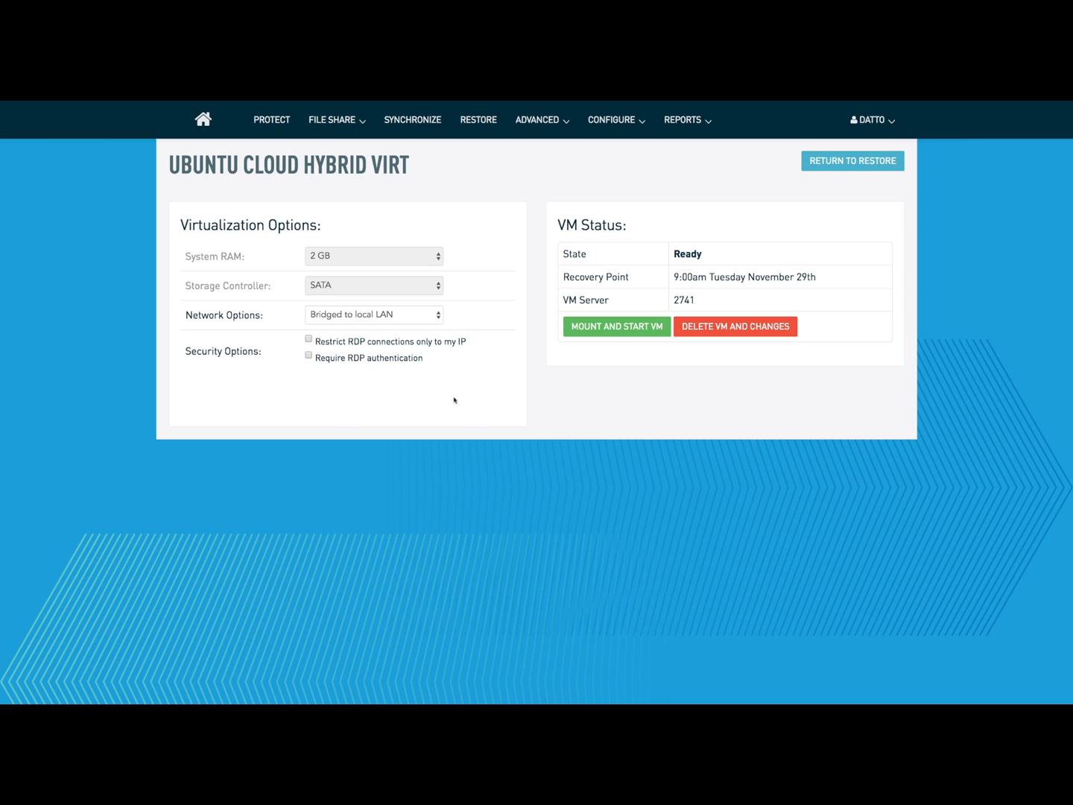
{"action": "mouse_move", "coordinate": [453, 301]}
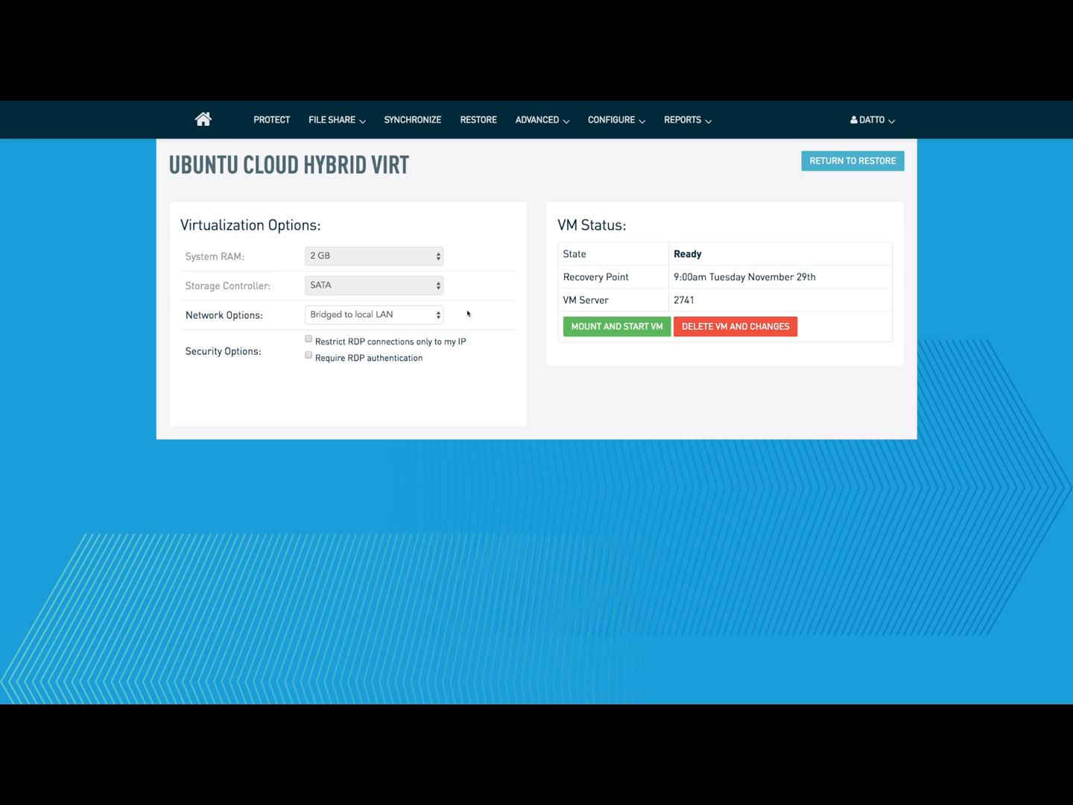
{"action": "mouse_move", "coordinate": [437, 331]}
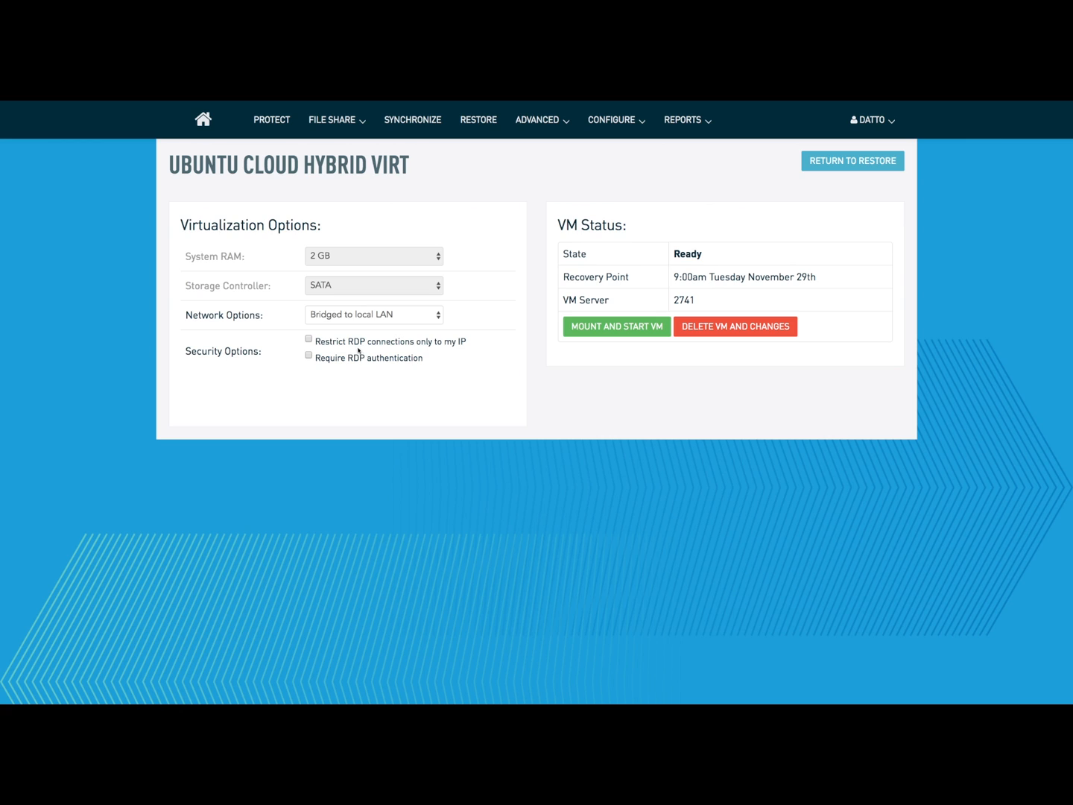
{"action": "mouse_move", "coordinate": [459, 342]}
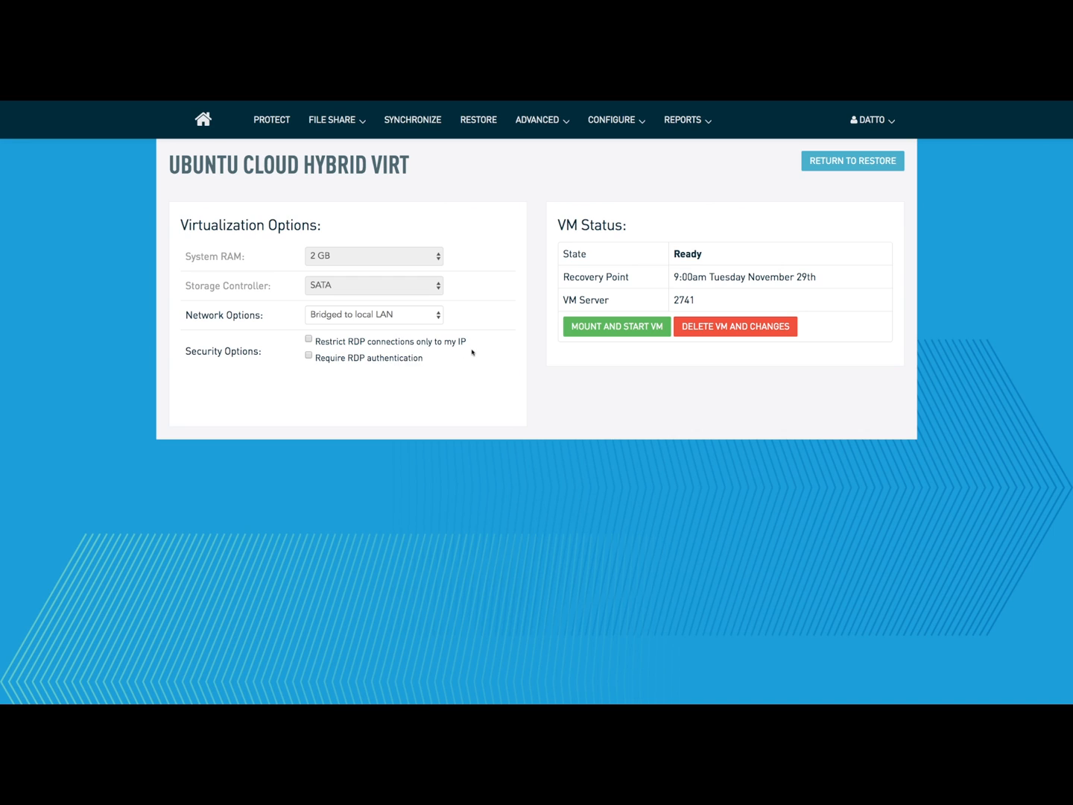
{"action": "left_click", "coordinate": [615, 327]}
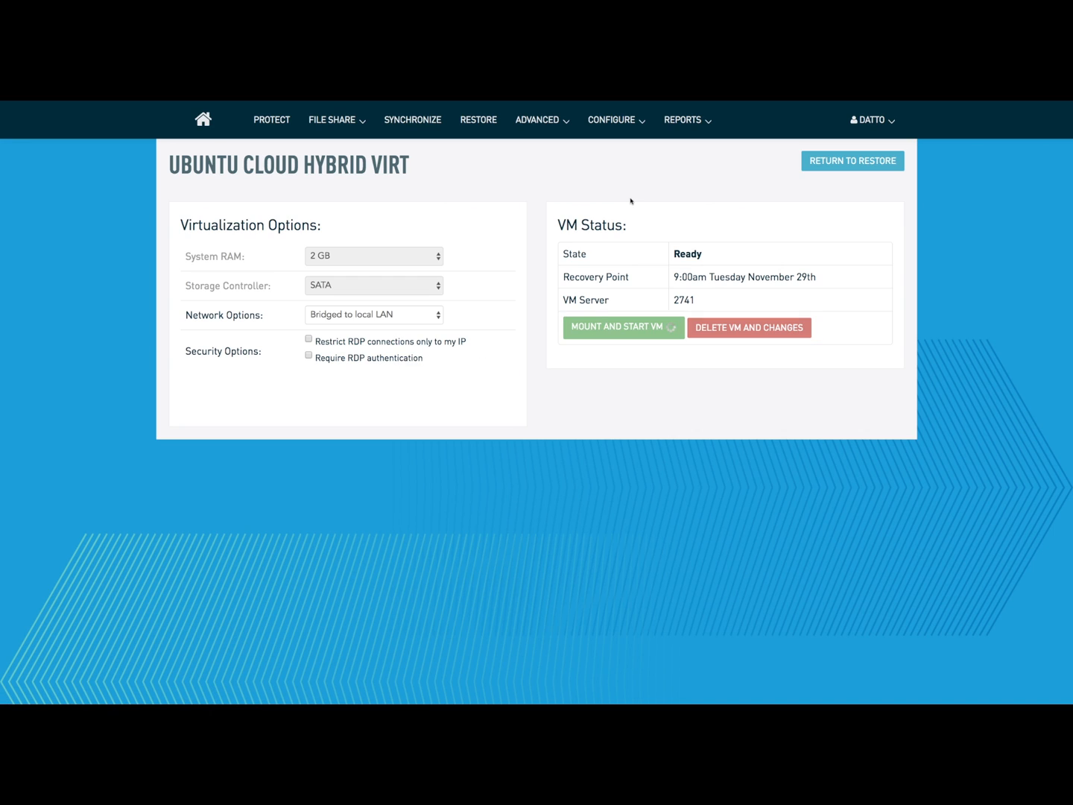
Copy the RDP link server2741.dattobackup.com:12672 and follow it to the VM.
{"action": "right_click", "coordinate": [693, 277]}
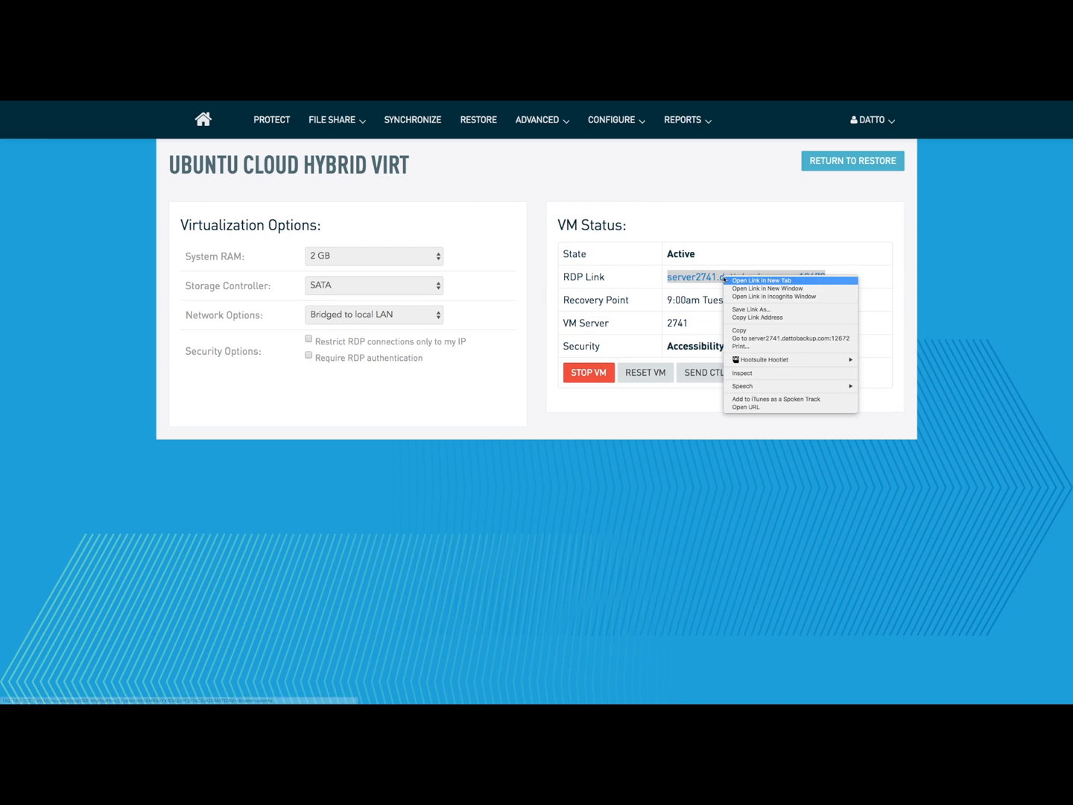
{"action": "mouse_move", "coordinate": [739, 331]}
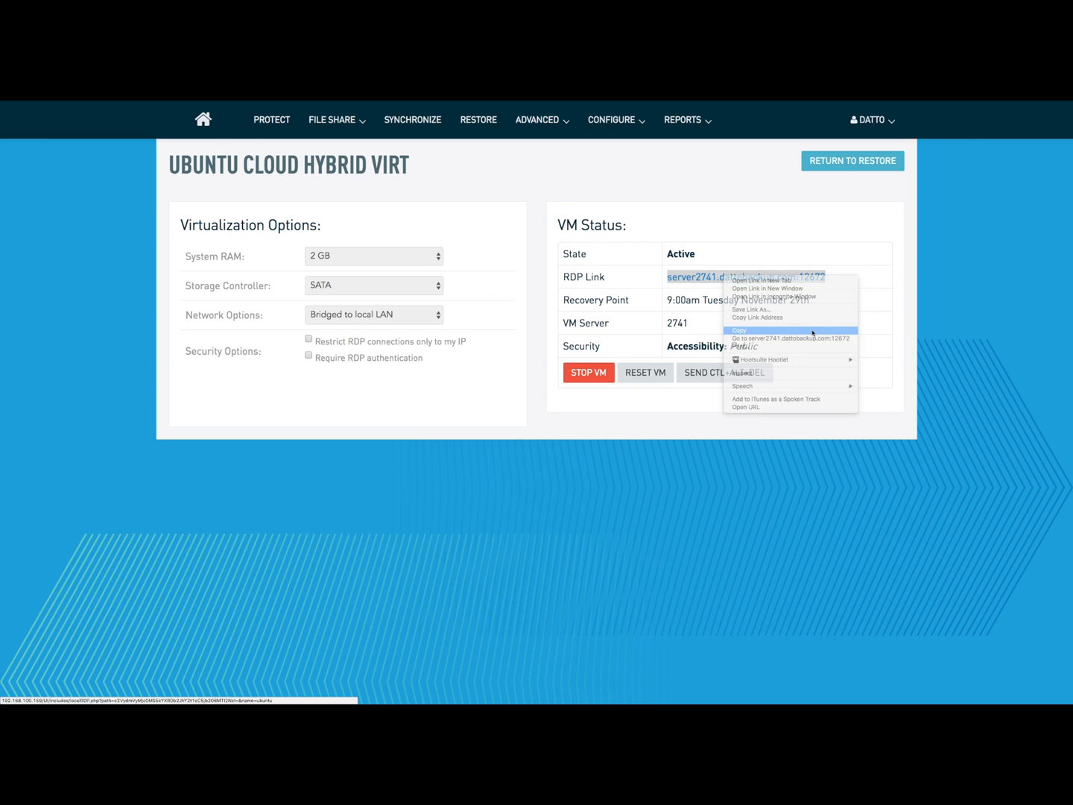
{"action": "left_click", "coordinate": [739, 331]}
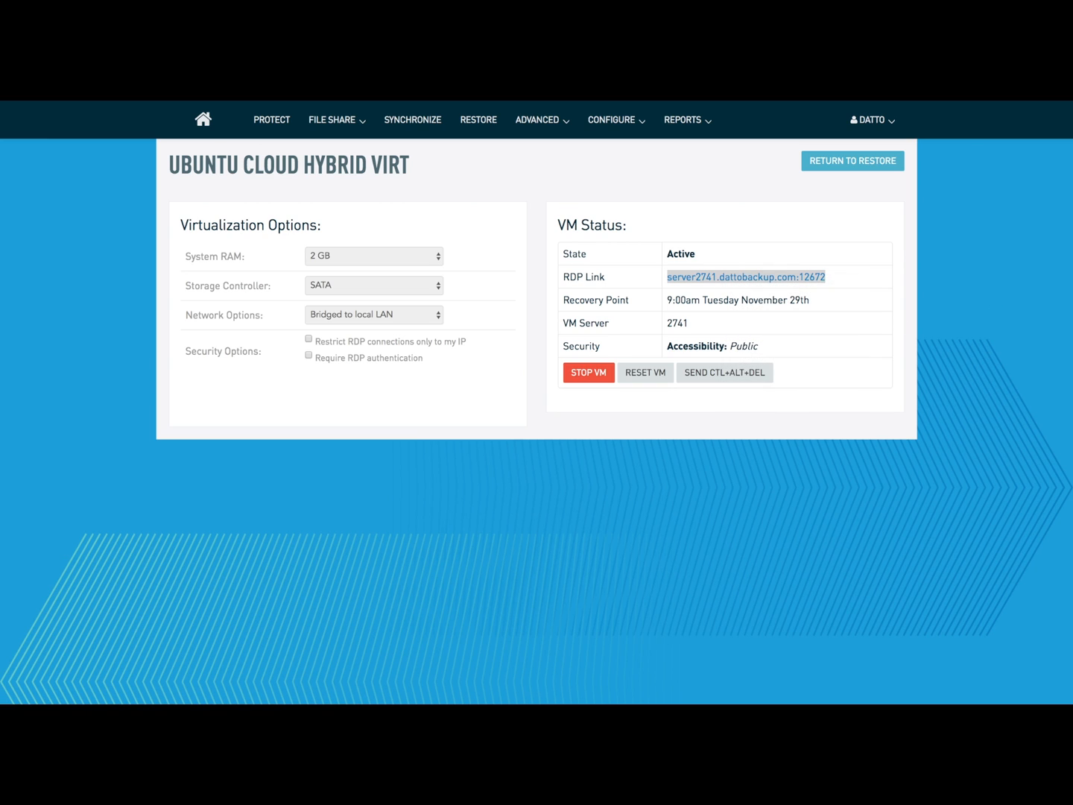
{"action": "left_click", "coordinate": [745, 277]}
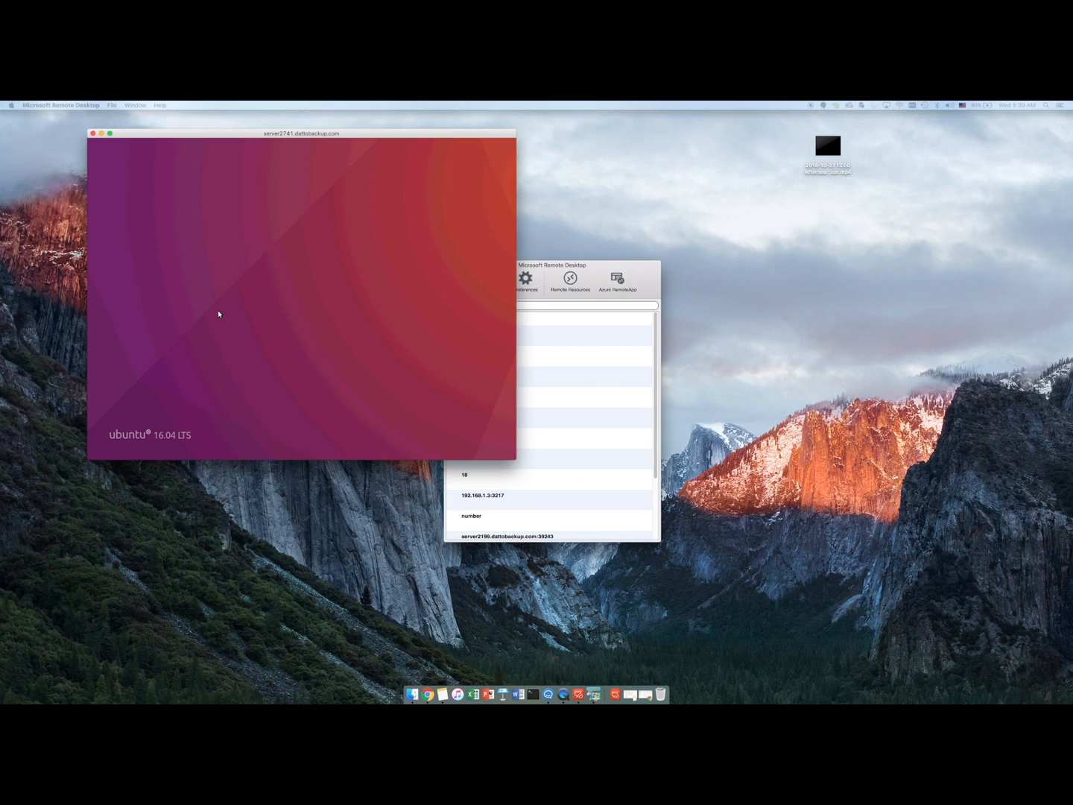
{"action": "mouse_move", "coordinate": [231, 310]}
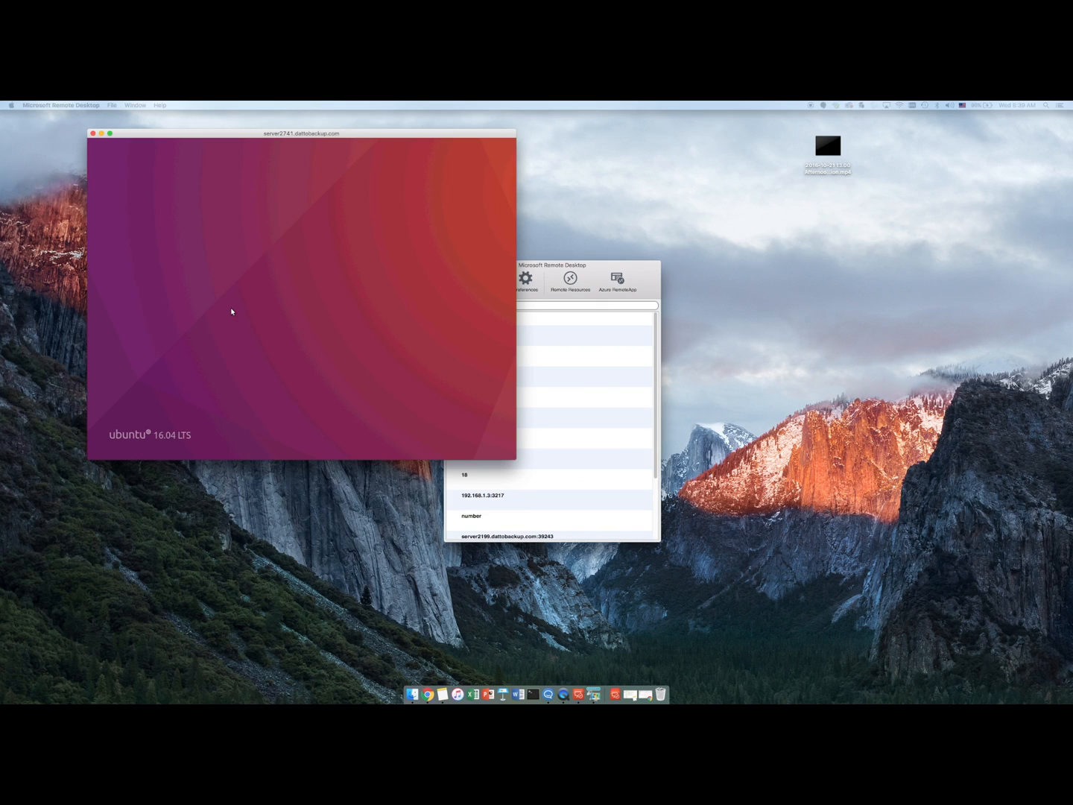
{"action": "mouse_move", "coordinate": [253, 260]}
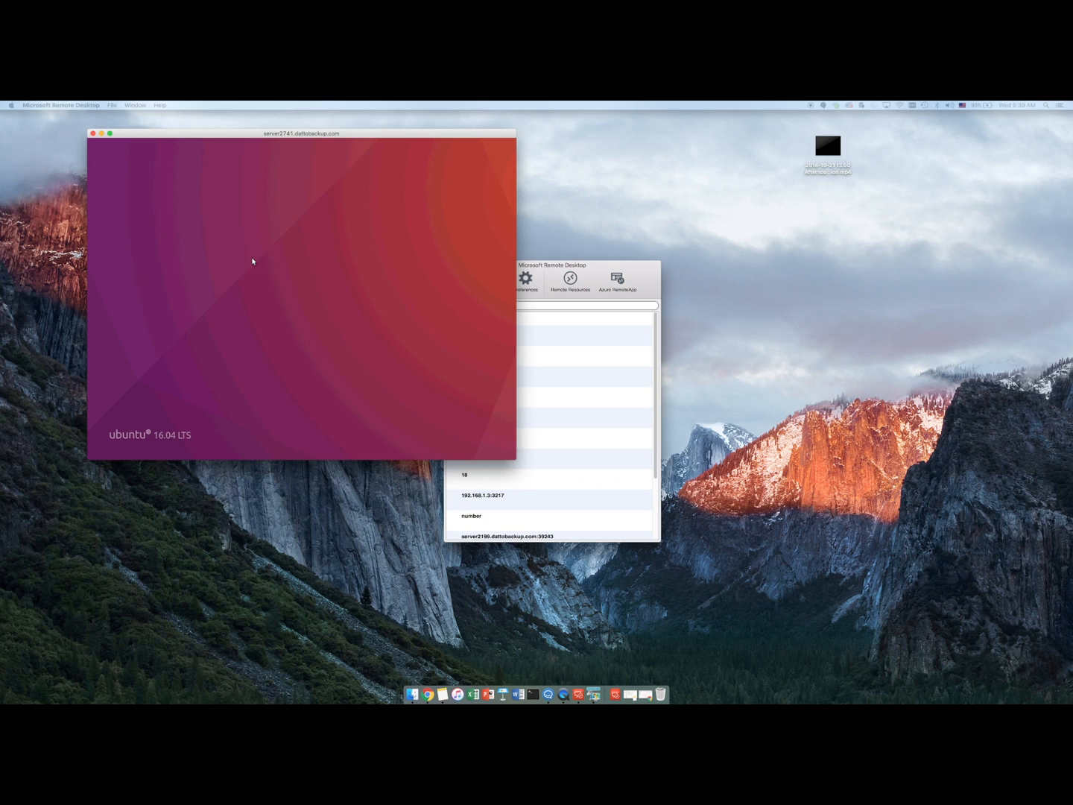
{"action": "mouse_move", "coordinate": [308, 316]}
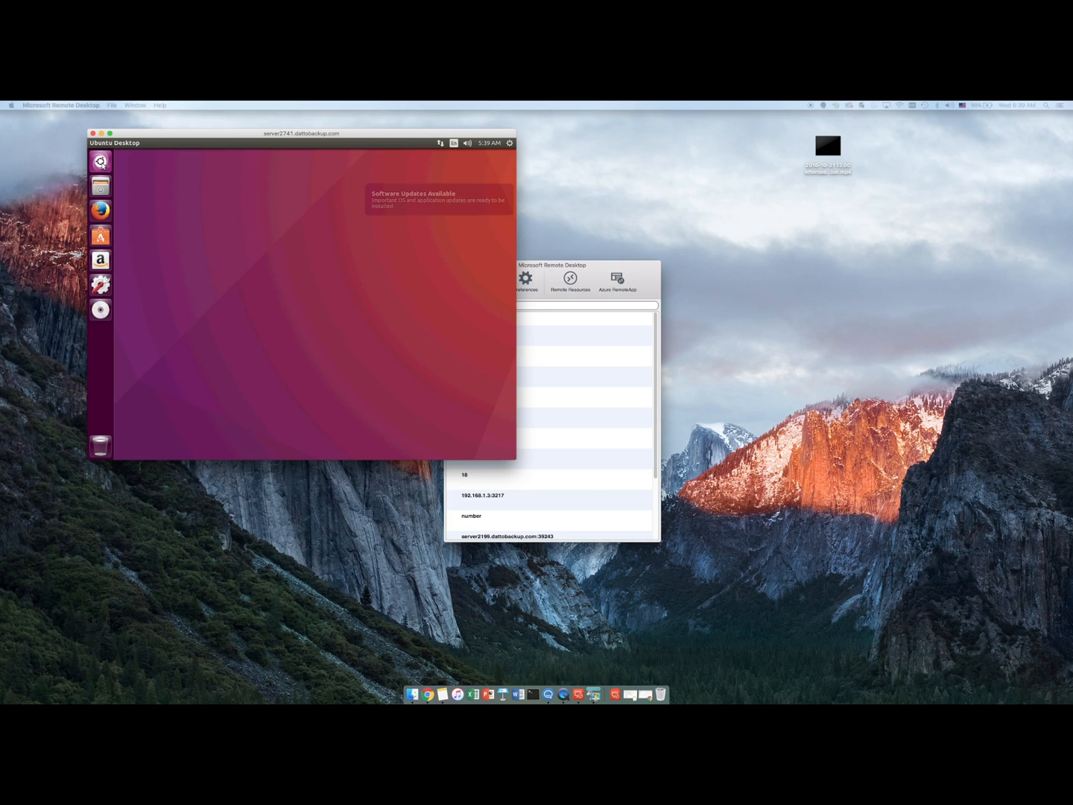
Search the Ubuntu Dash for 'terminal' inside the remote desktop session.
{"action": "left_click", "coordinate": [101, 161]}
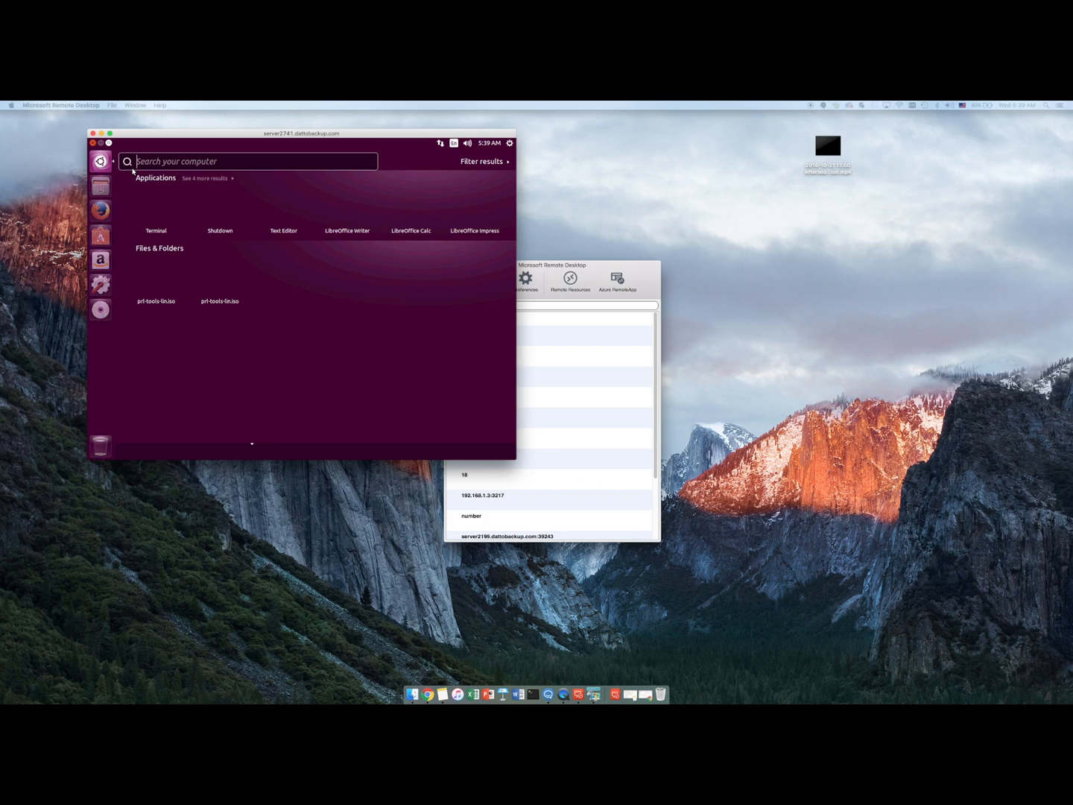
{"action": "type", "text": "termin"}
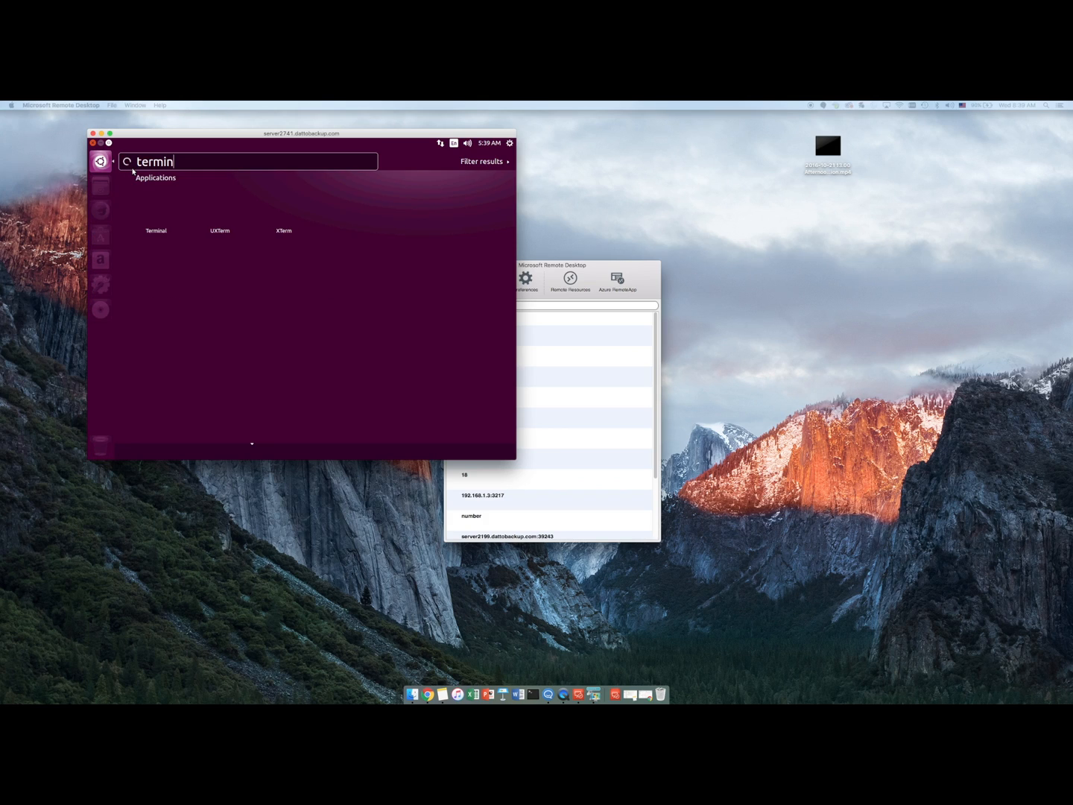
{"action": "type", "text": "a"}
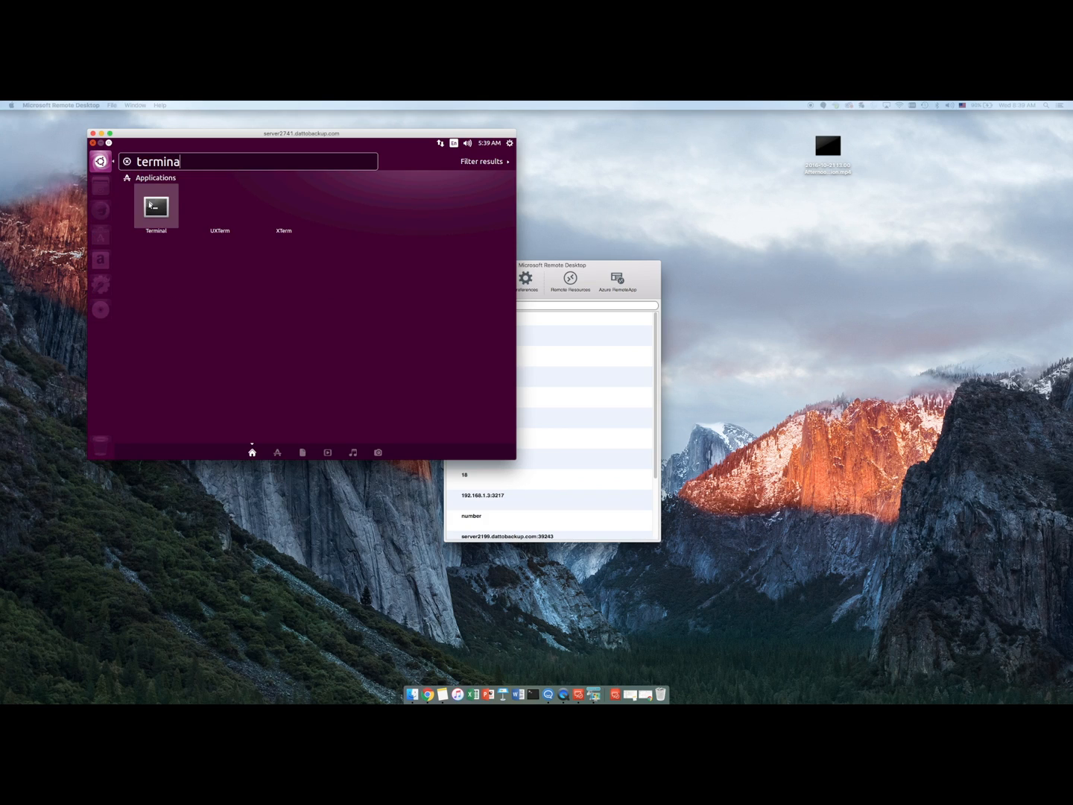
Launch Terminal and run ifconfig to list the VM's network interfaces.
{"action": "left_click", "coordinate": [155, 206]}
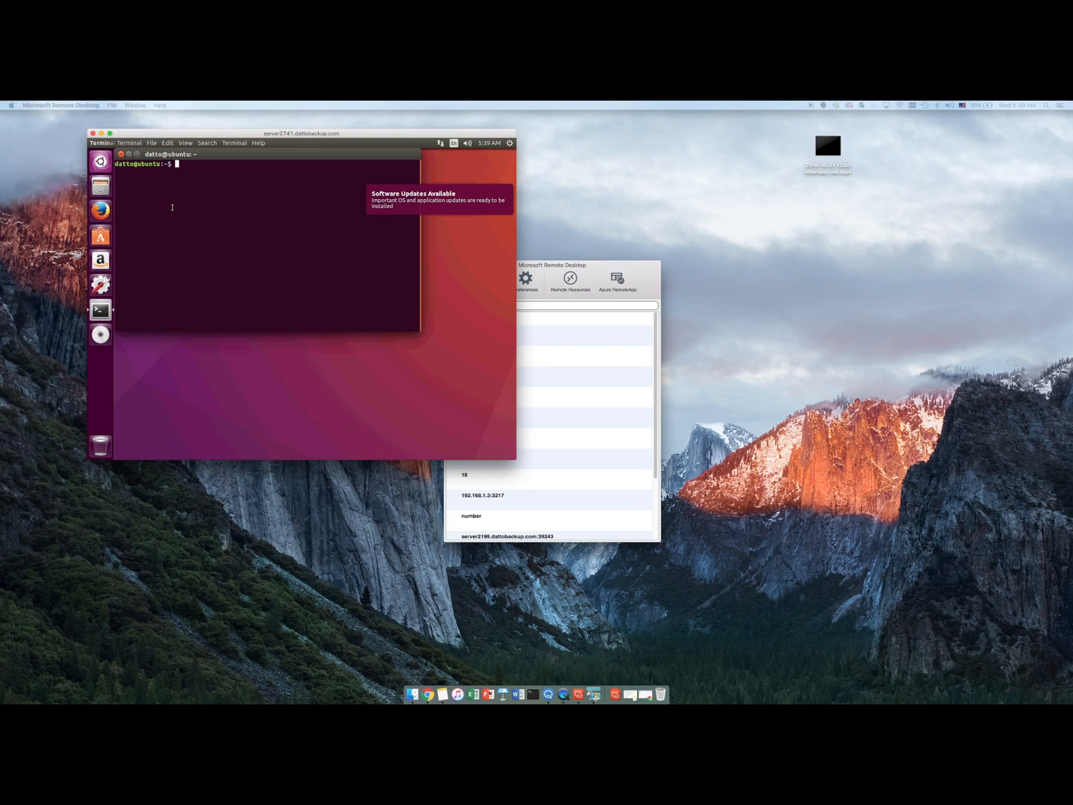
{"action": "type", "text": "ifocnfig"}
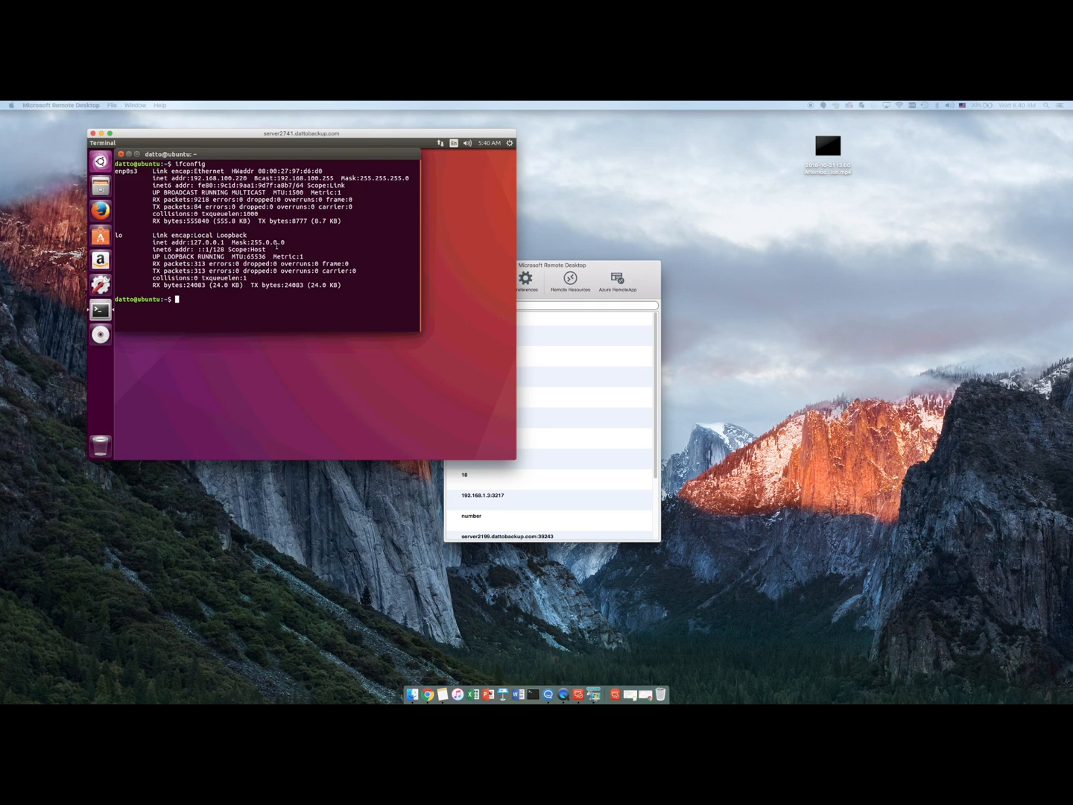
{"action": "type", "text": "ifonc"}
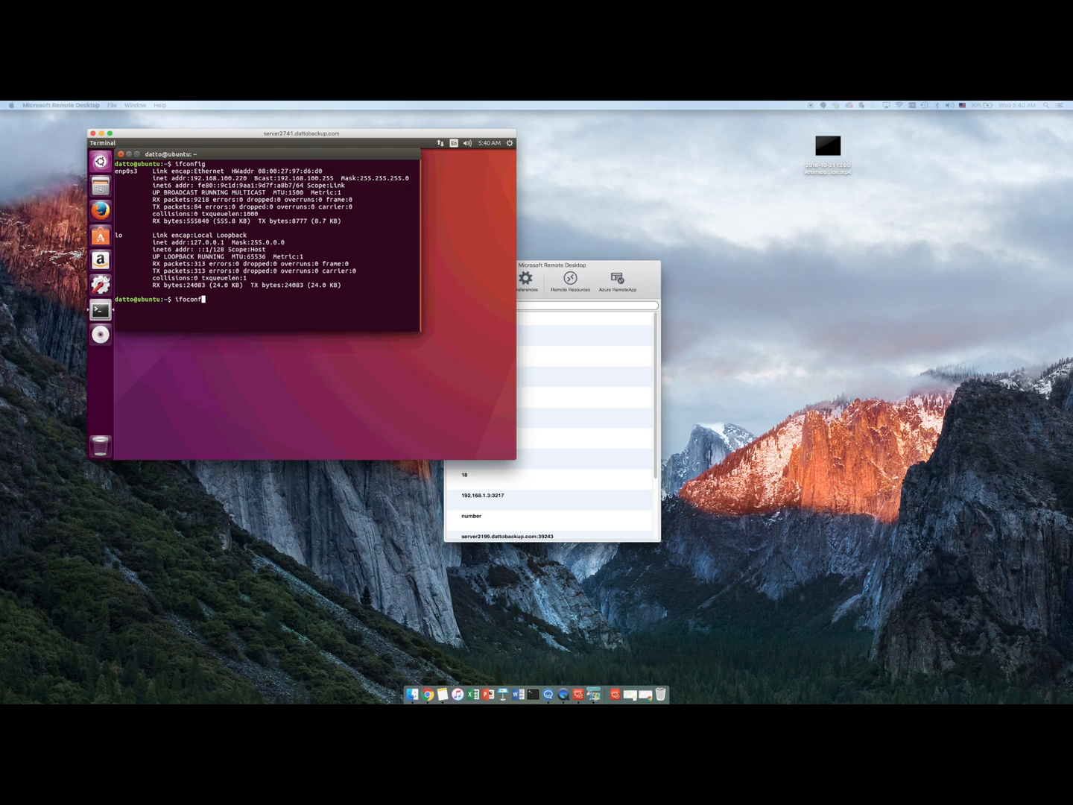
{"action": "key", "text": "BackSpace"}
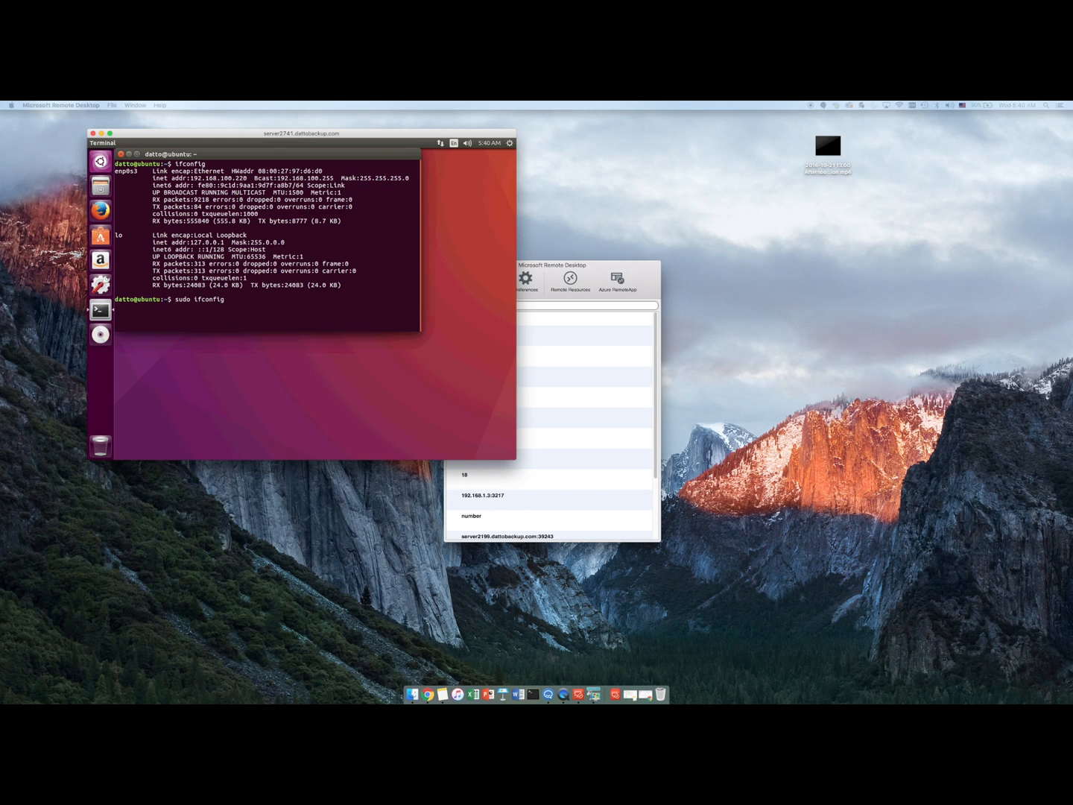
Begin assigning enp0s3 a new 192.168. address with sudo ifconfig.
{"action": "type", "text": "enp0s3"}
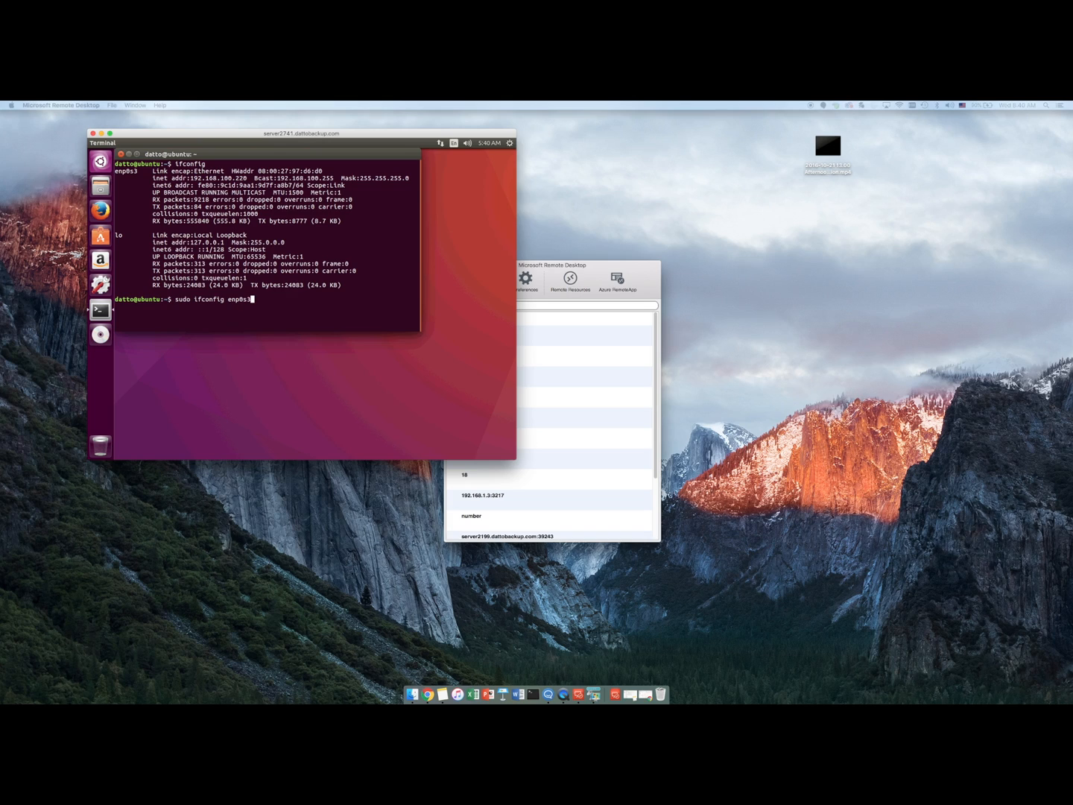
{"action": "type", "text": "192."}
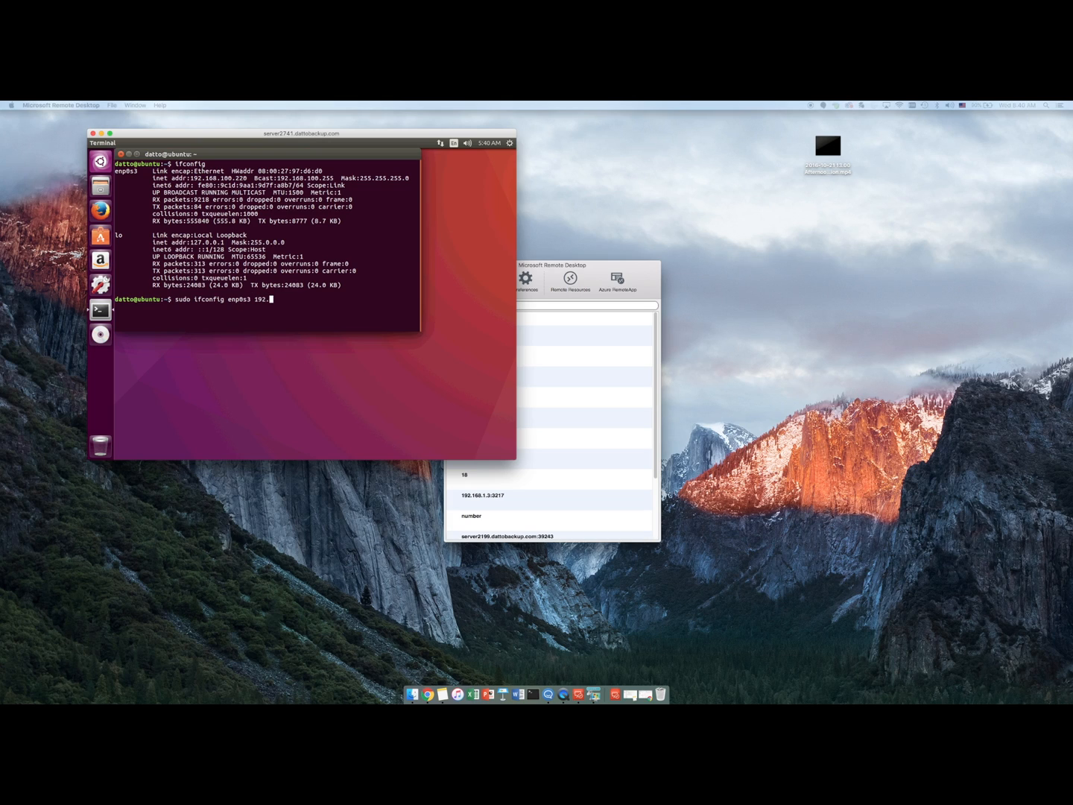
{"action": "type", "text": "168."}
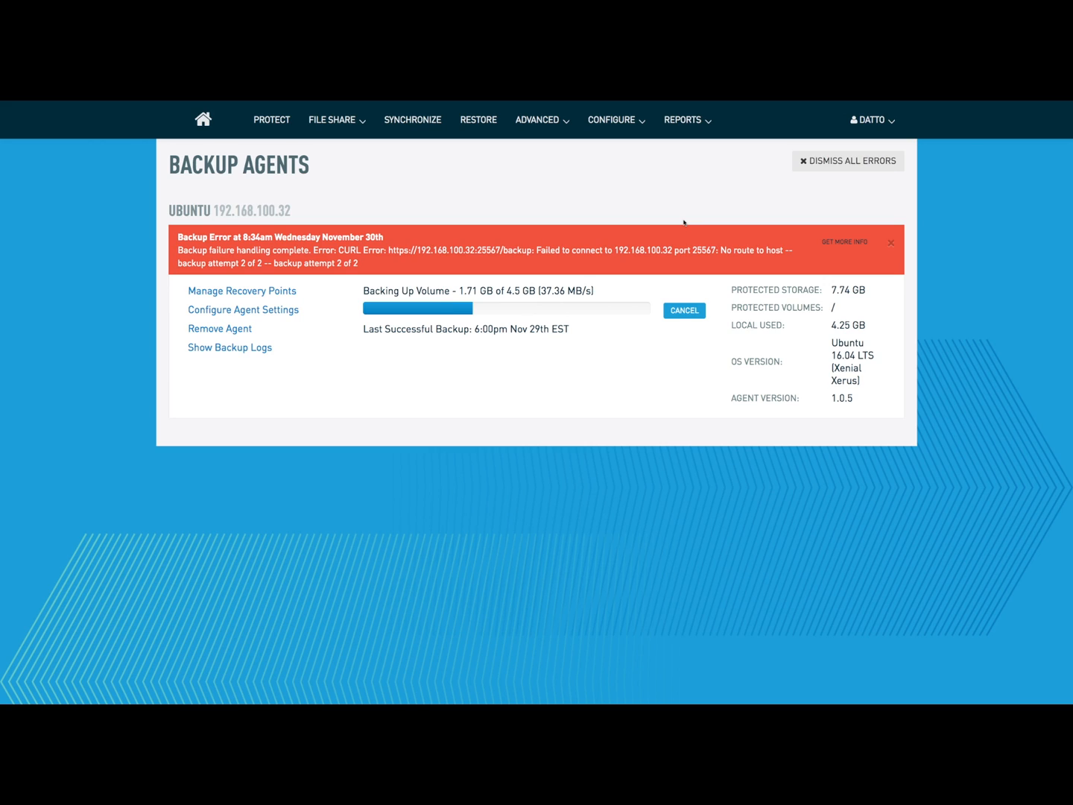
{"action": "mouse_move", "coordinate": [575, 337]}
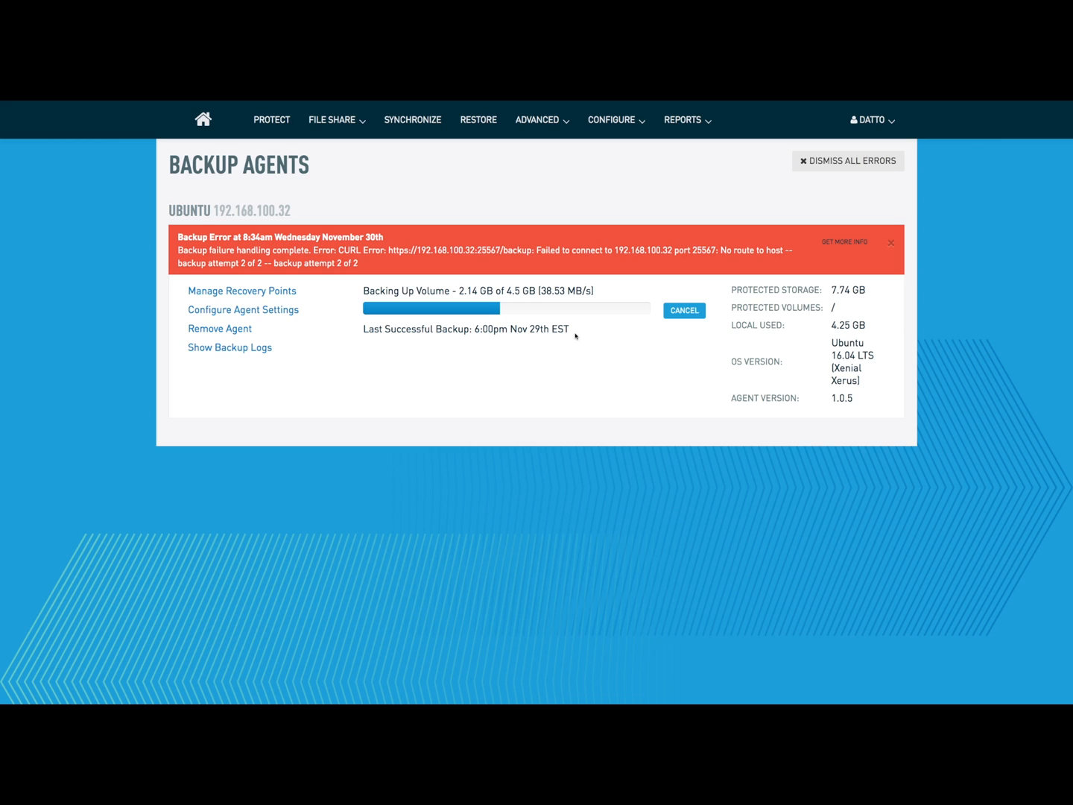